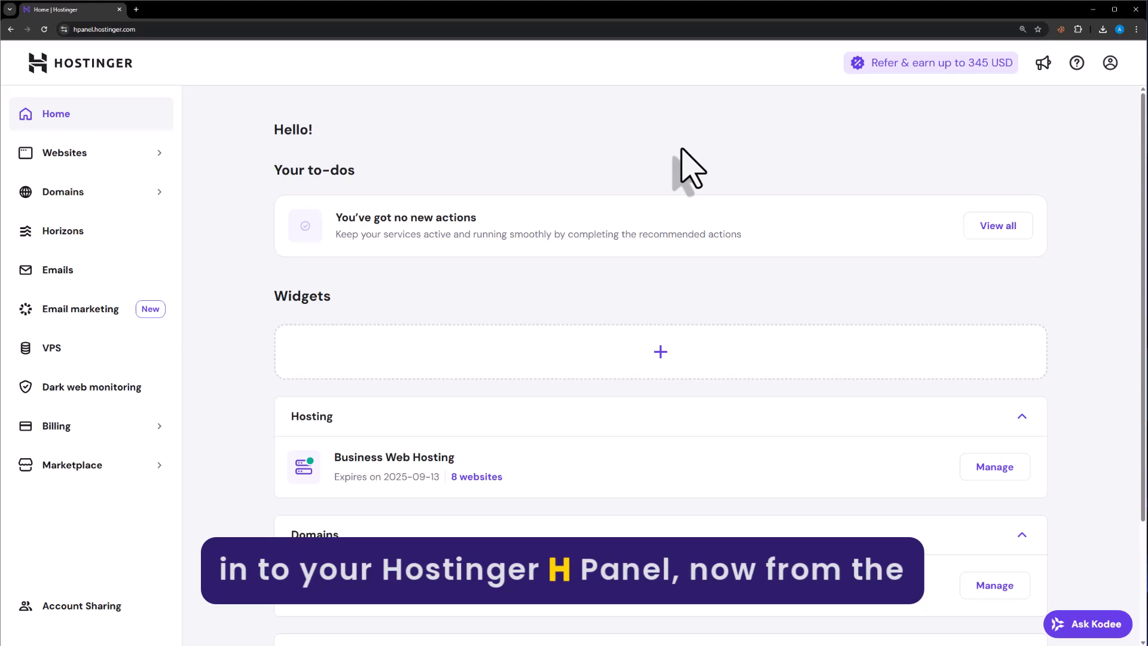
pyautogui.moveTo(674, 187)
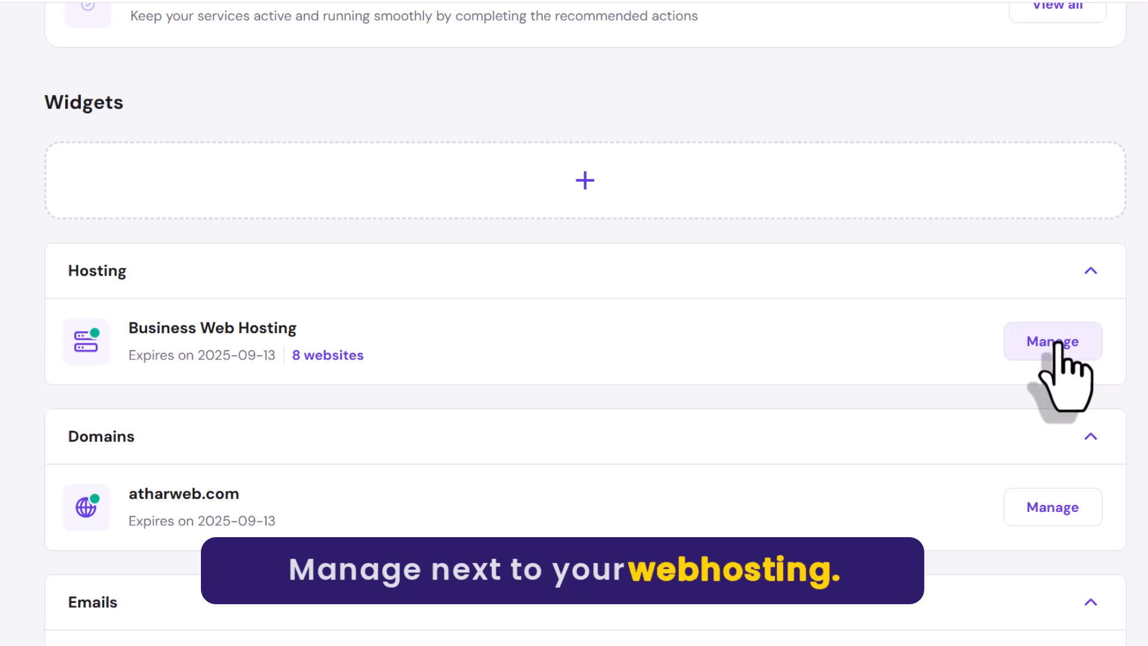
# Manage the Business Web Hosting plan from the hPanel home page
pyautogui.click(1053, 341)
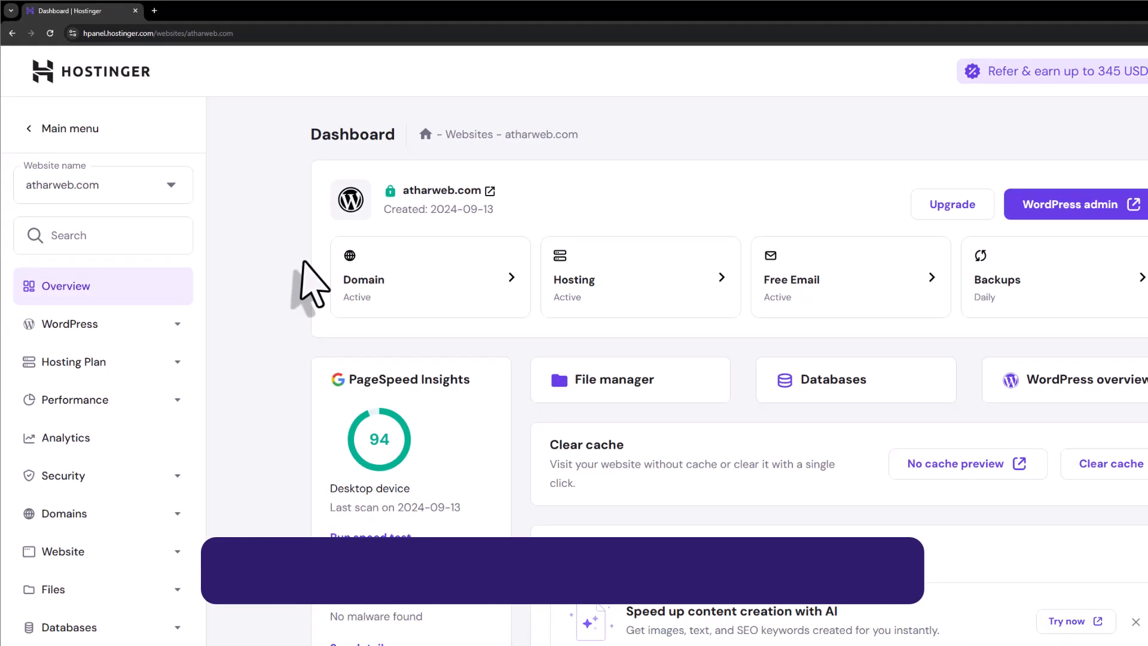
# Expand the Website section in the atharweb.com dashboard sidebar
pyautogui.scroll(-3)
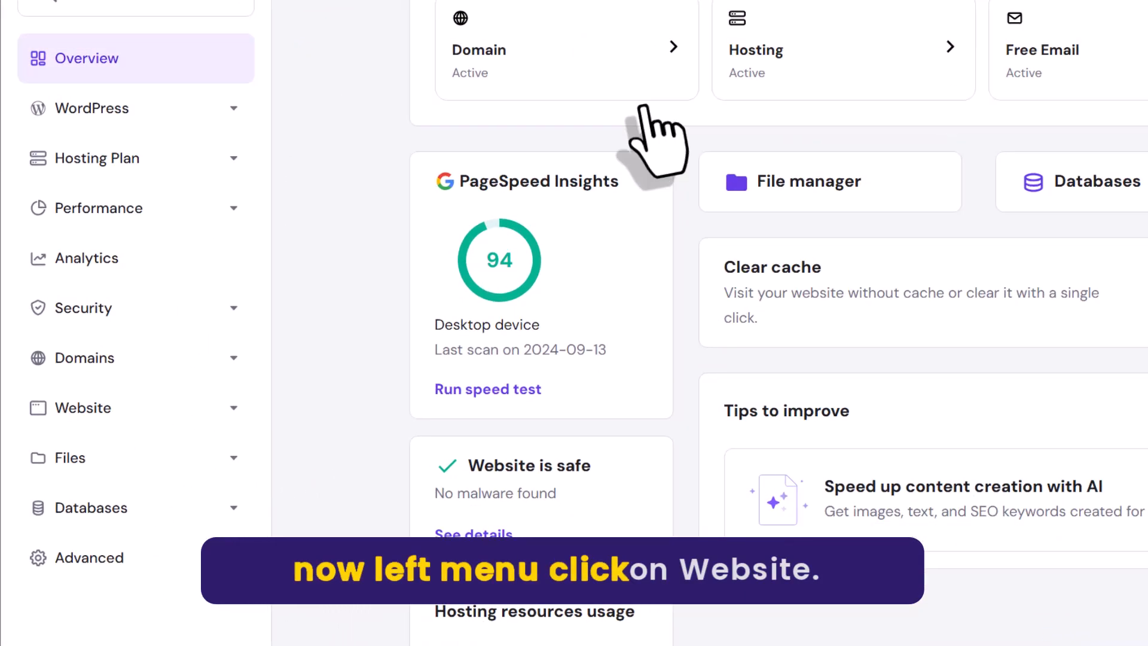
pyautogui.click(86, 408)
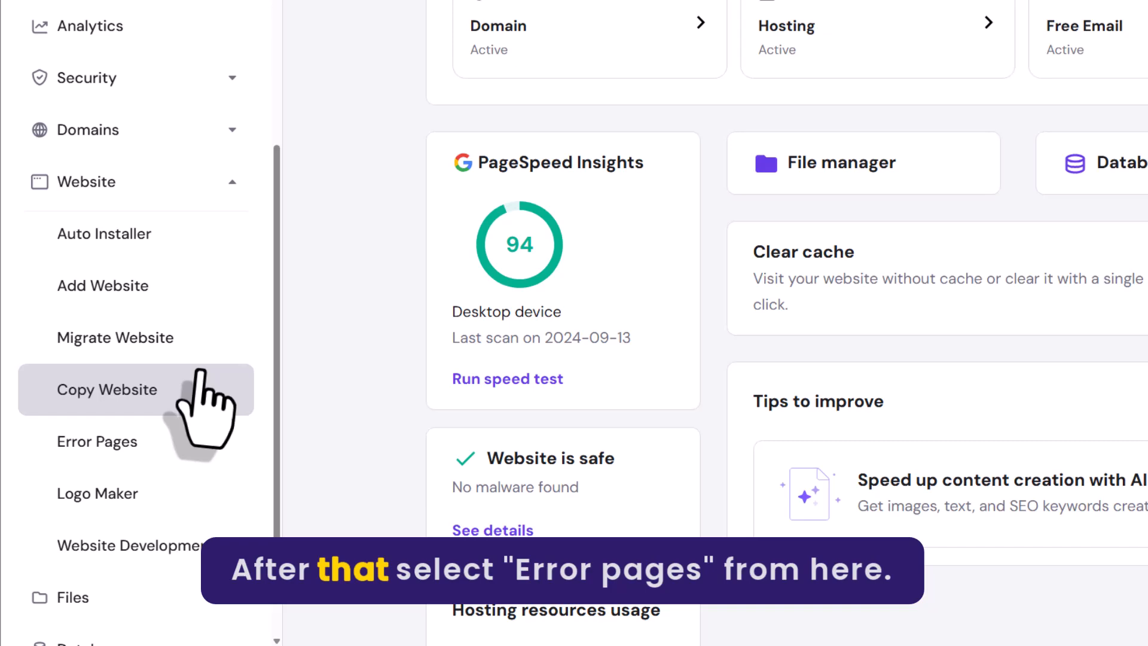
pyautogui.moveTo(97, 442)
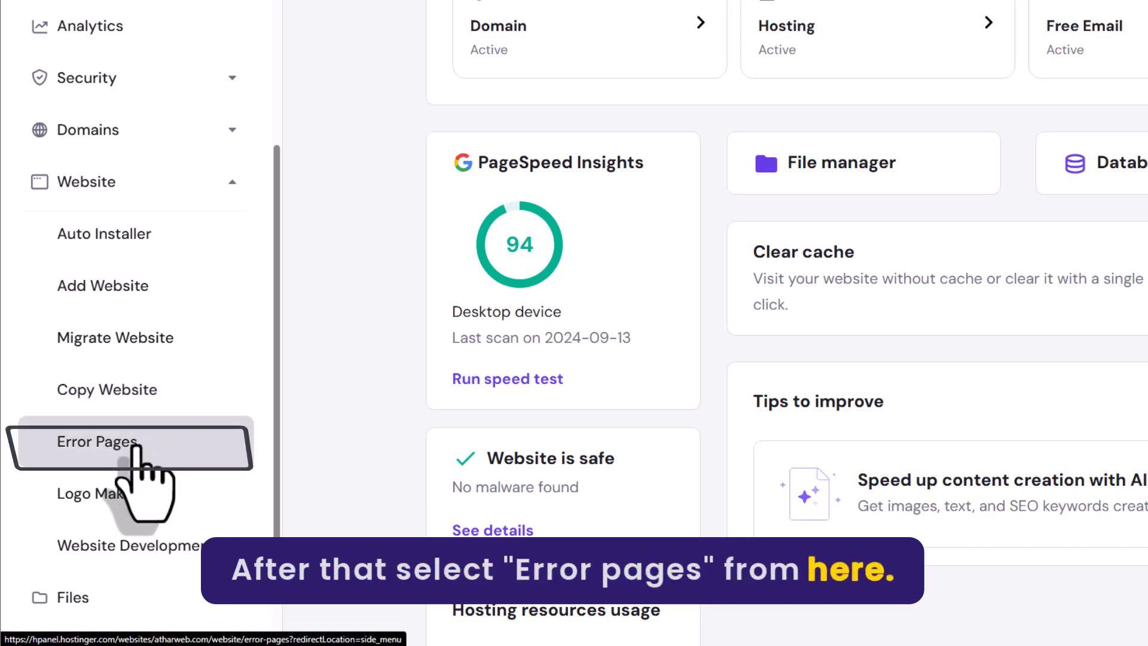
# Reset the 404 Not found error page from Error Pages and confirm it
pyautogui.click(97, 441)
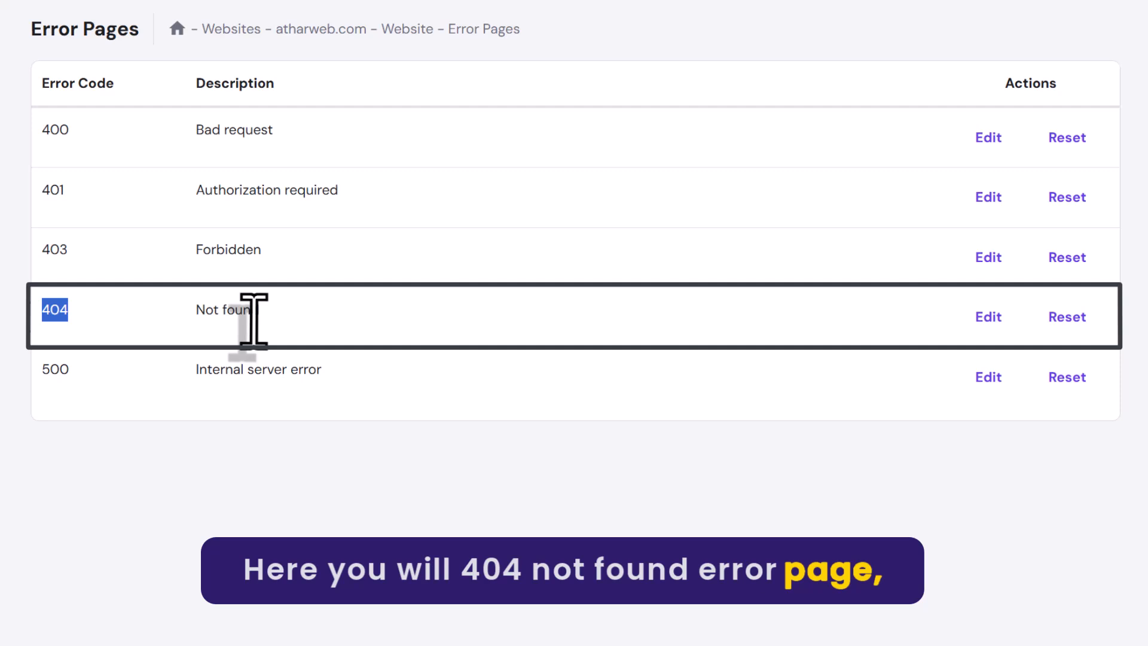
pyautogui.moveTo(1067, 316)
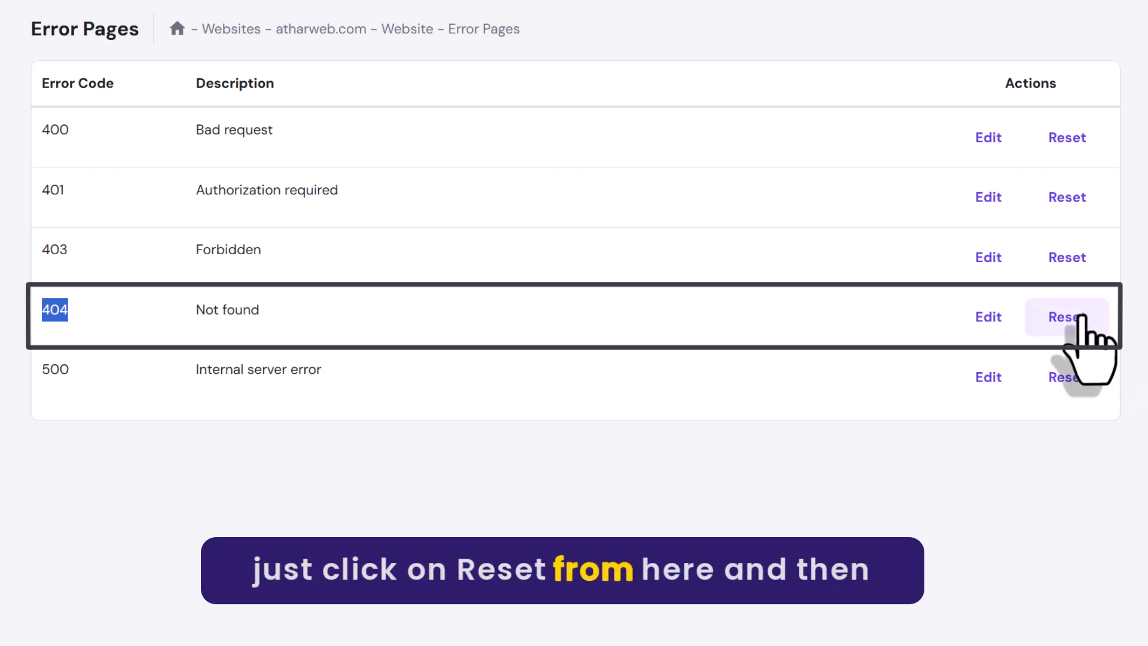
pyautogui.click(1067, 316)
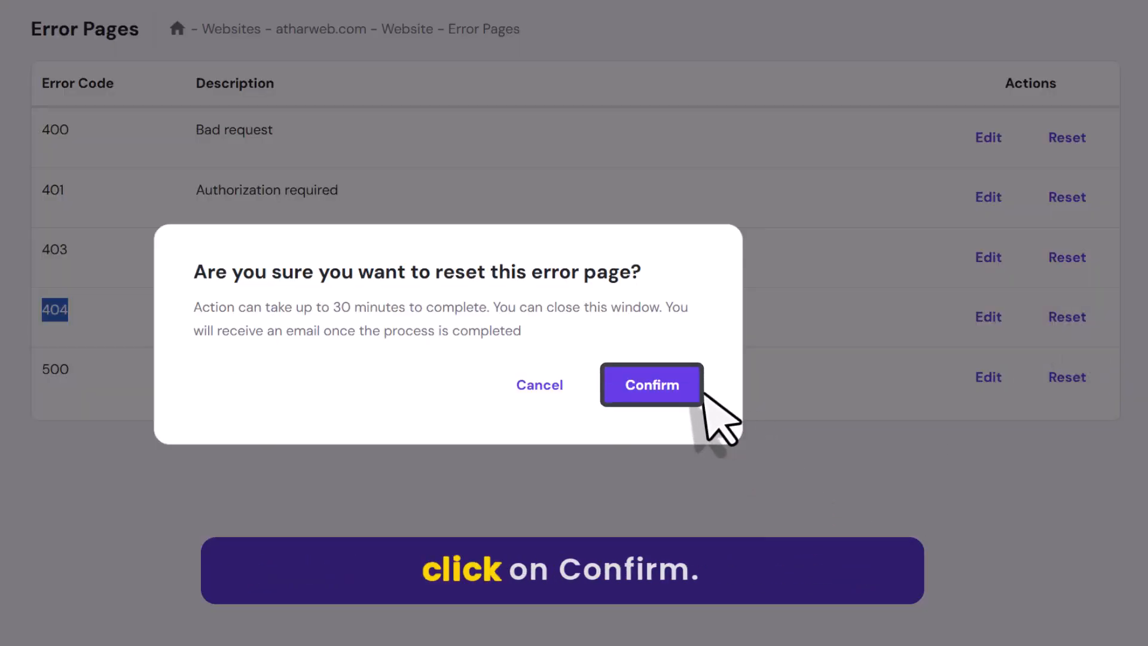
pyautogui.click(650, 384)
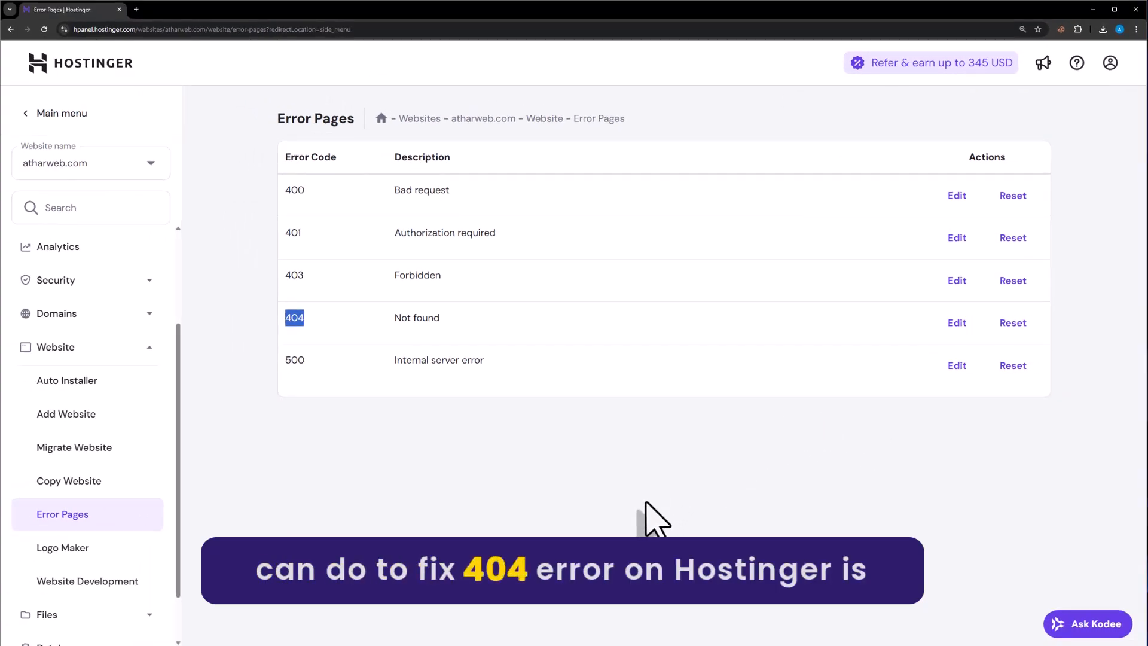
pyautogui.moveTo(548, 498)
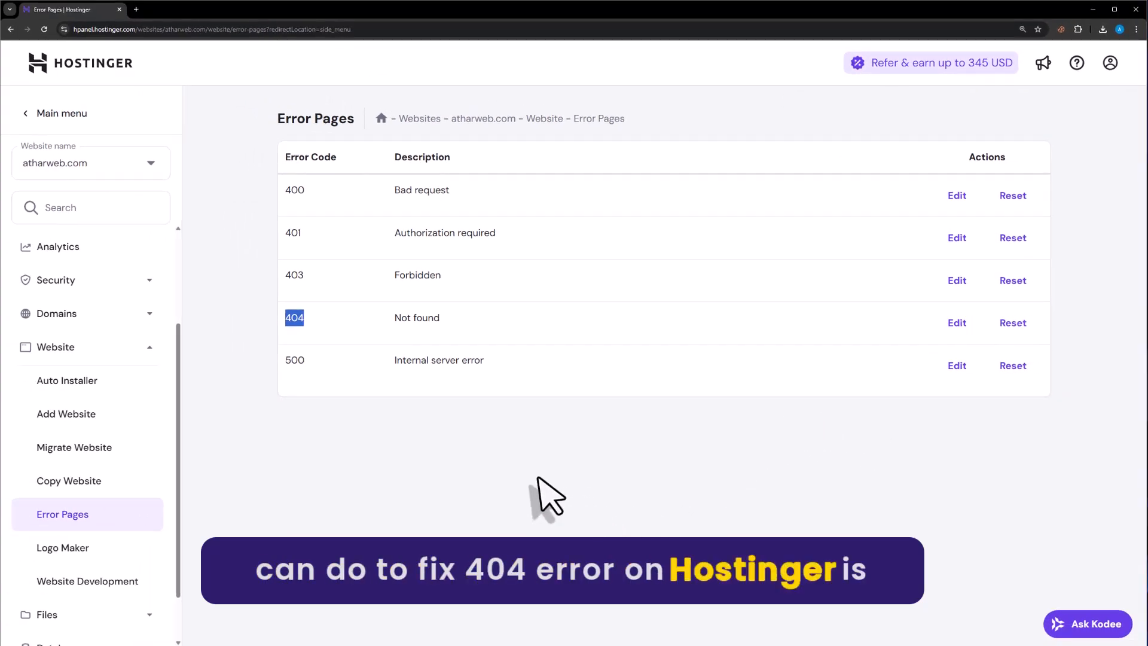
# Return to the Overview of the atharweb.com website dashboard
pyautogui.scroll(3)
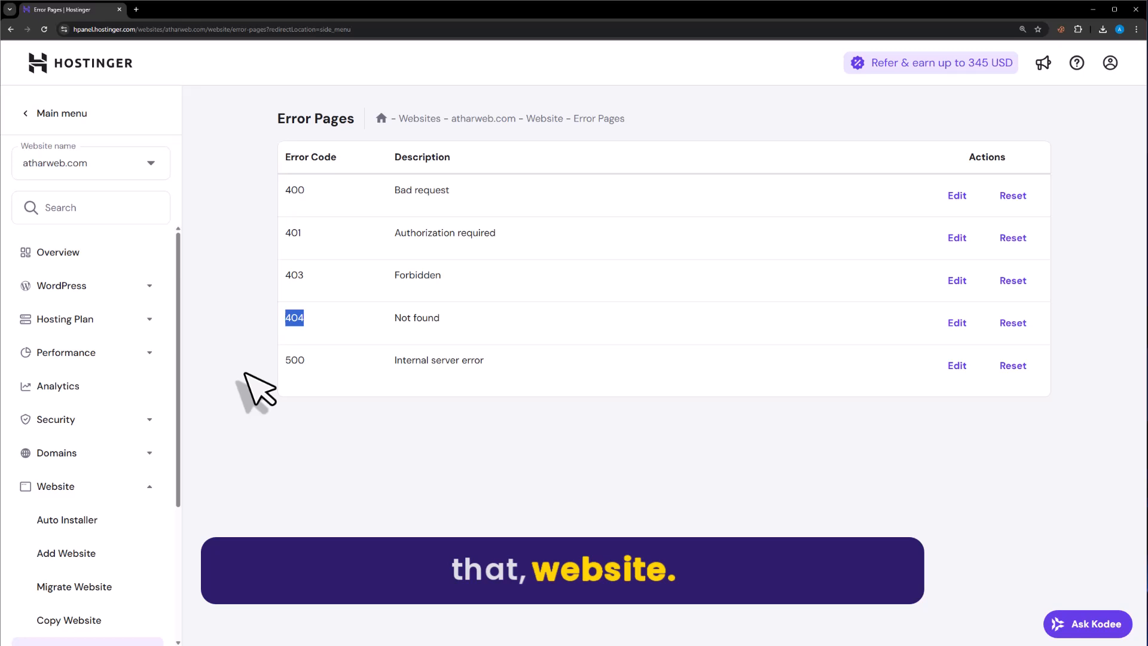
pyautogui.click(58, 252)
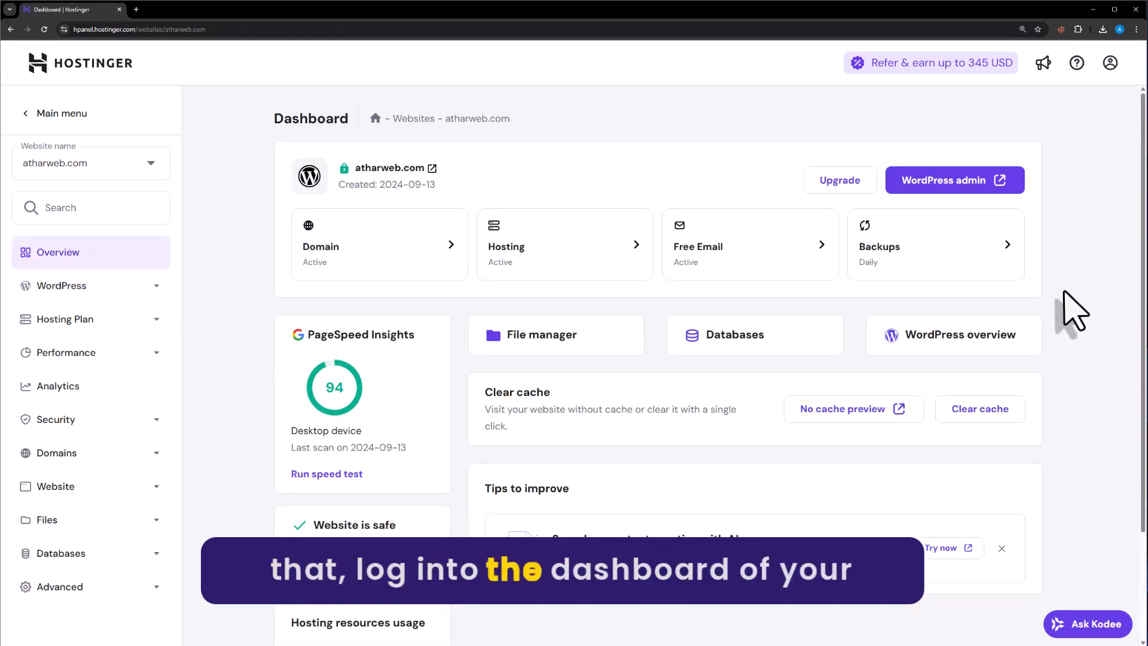
# In WordPress Admin Settings > Permalinks, save the Month and name structure
pyautogui.click(954, 181)
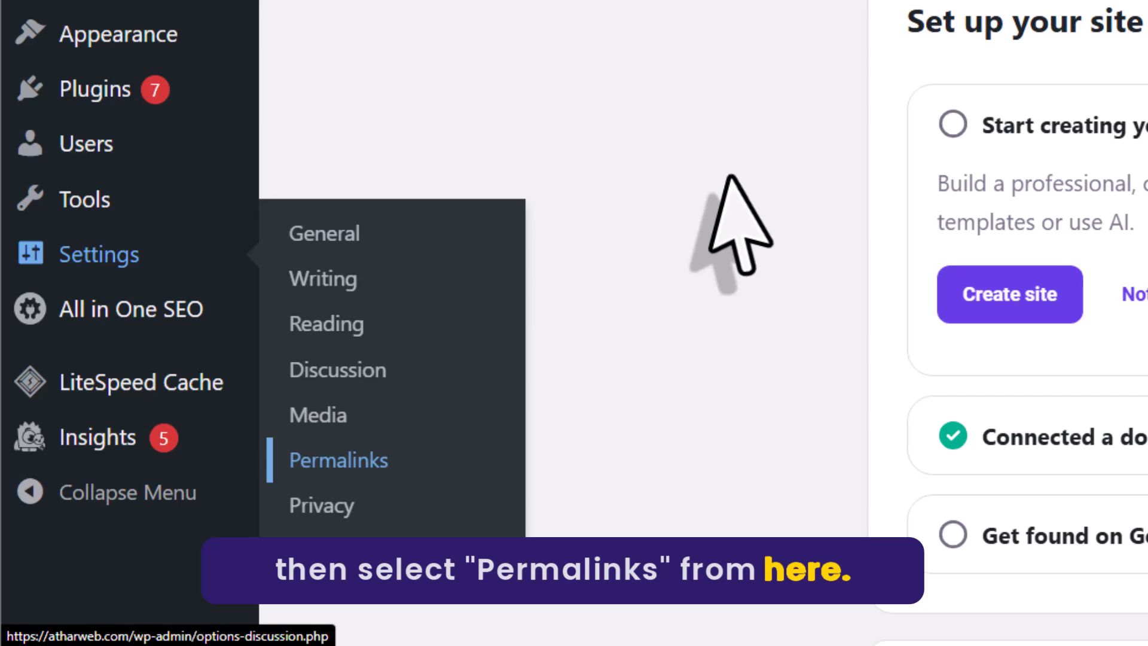
pyautogui.click(338, 459)
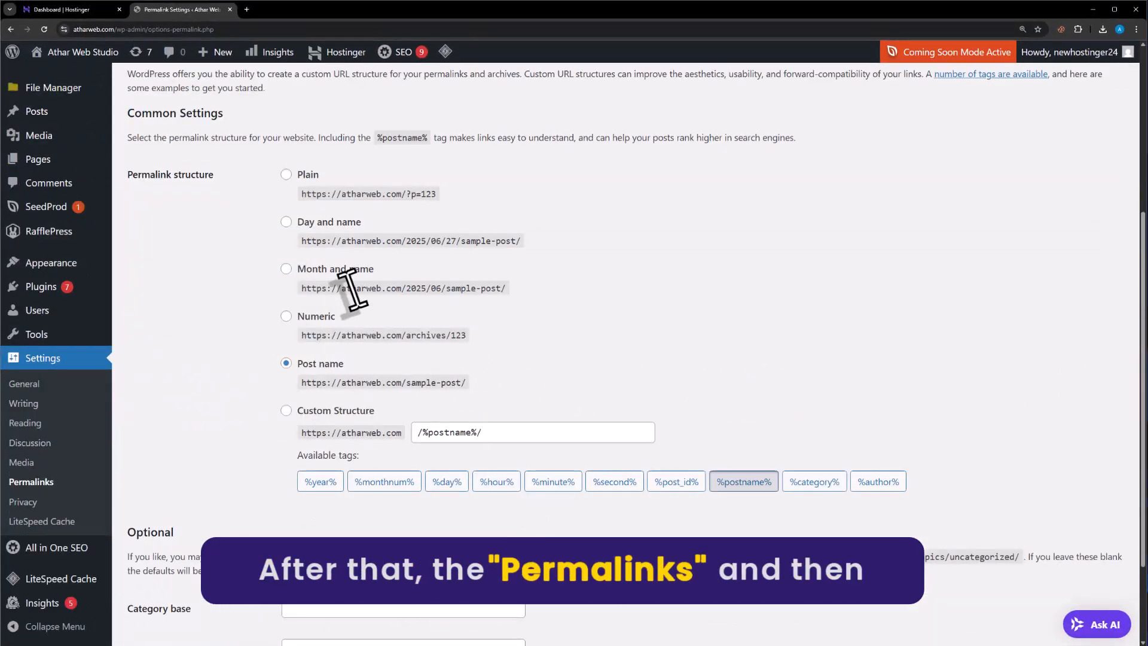
pyautogui.click(286, 269)
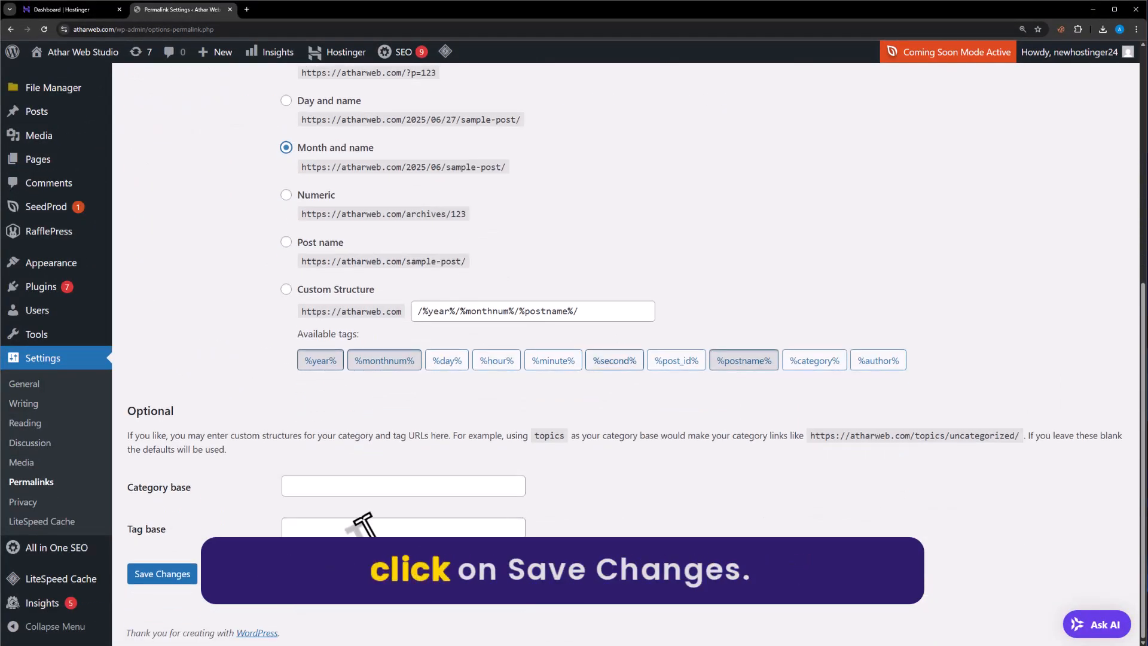
pyautogui.click(161, 573)
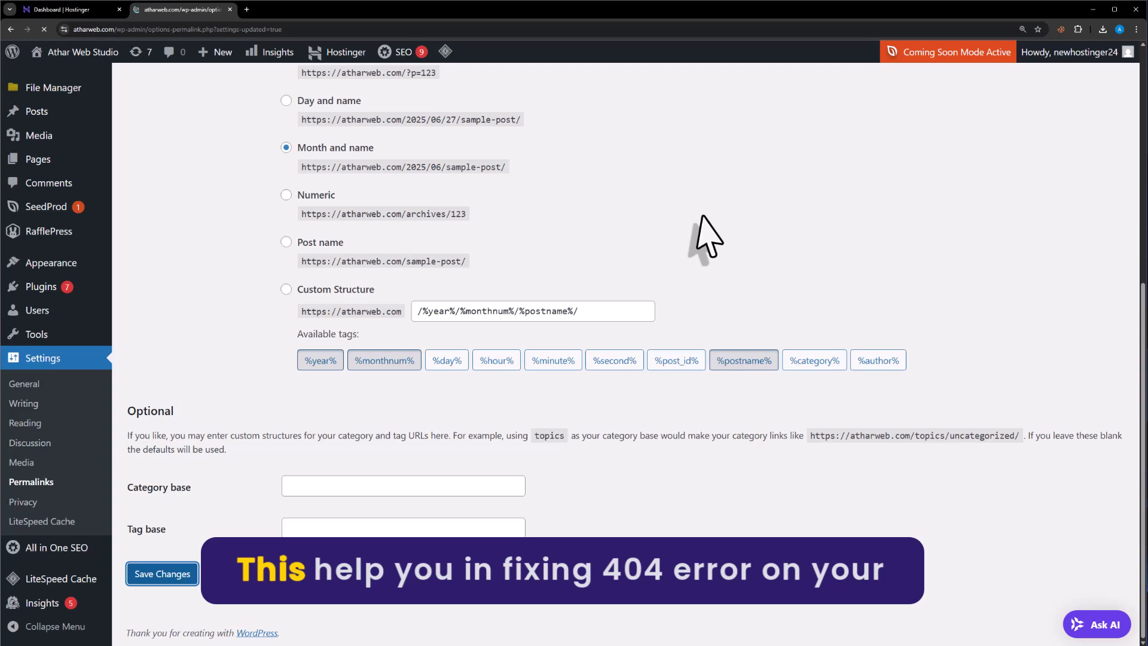
pyautogui.click(161, 573)
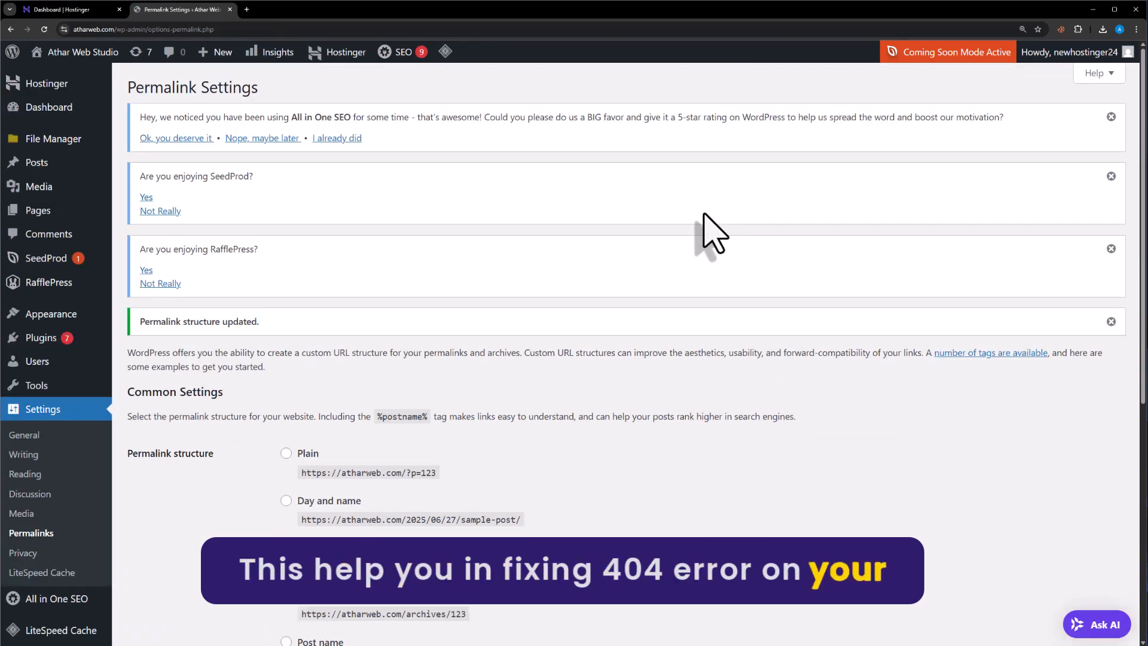
pyautogui.moveTo(813, 322)
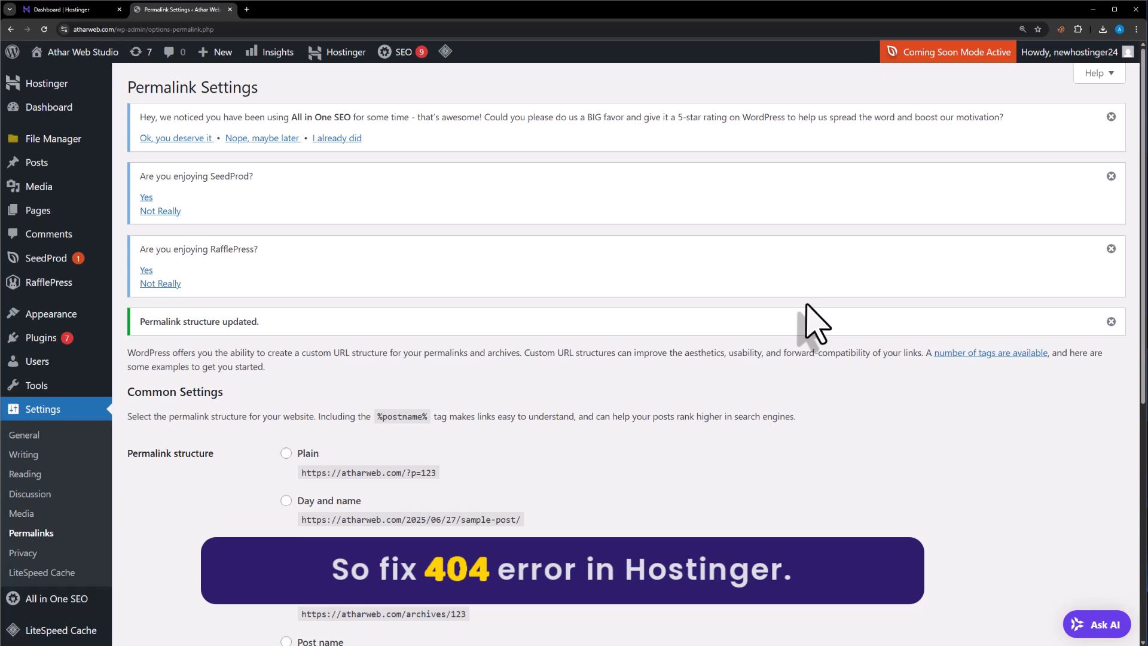